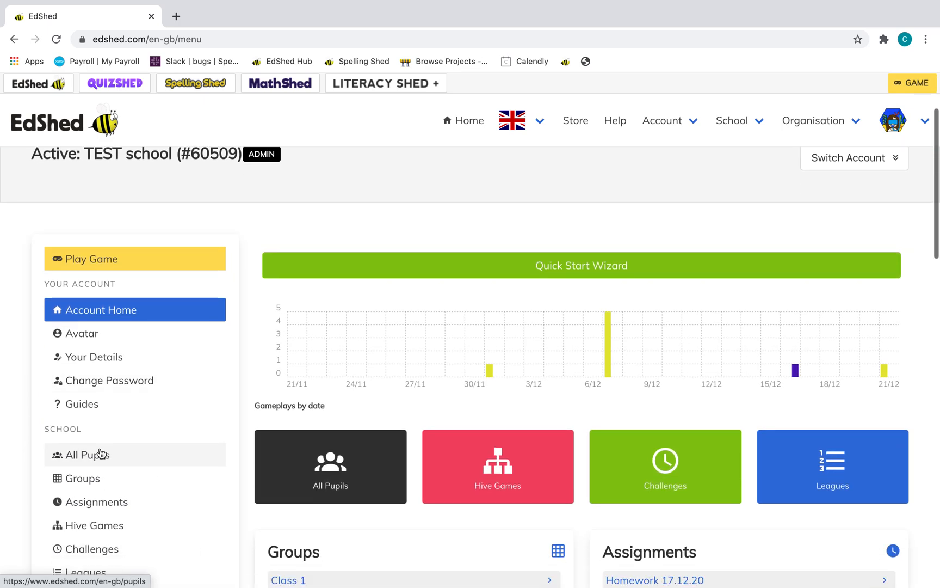
pyautogui.moveTo(84, 478)
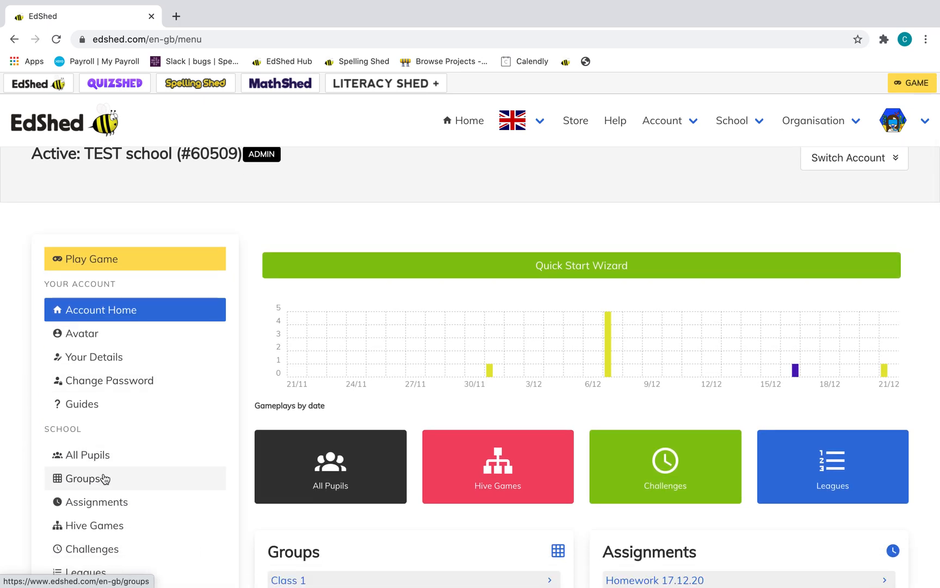
# Go to the school's Pupil Groups list from the sidebar.
pyautogui.click(86, 478)
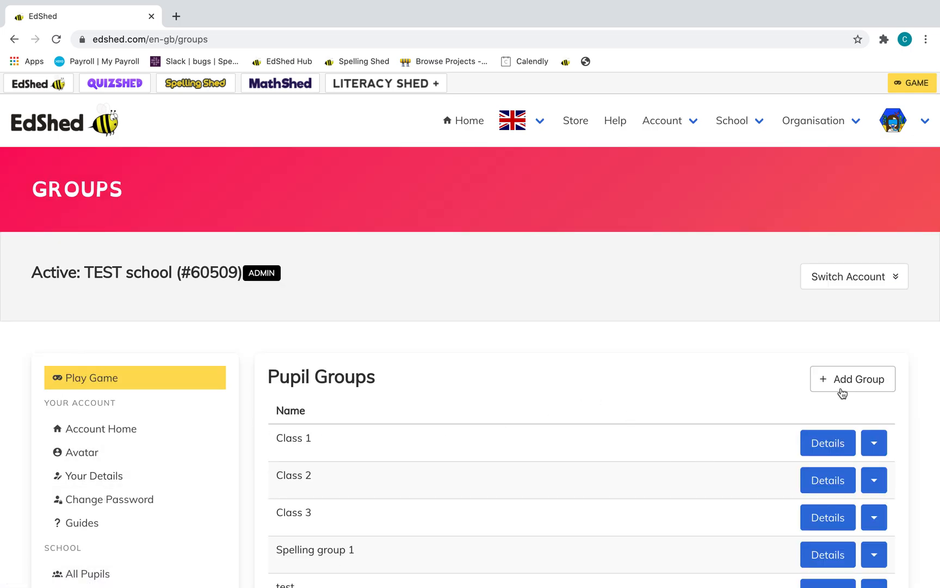
# Create a new pupil group named 'Red Group' and add yourself as its teacher.
pyautogui.click(852, 379)
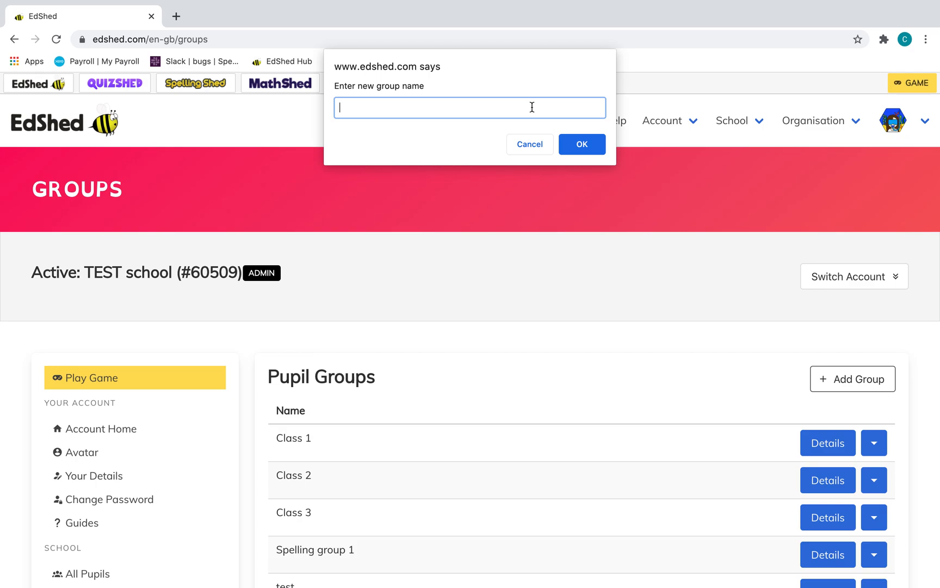
pyautogui.write('R')
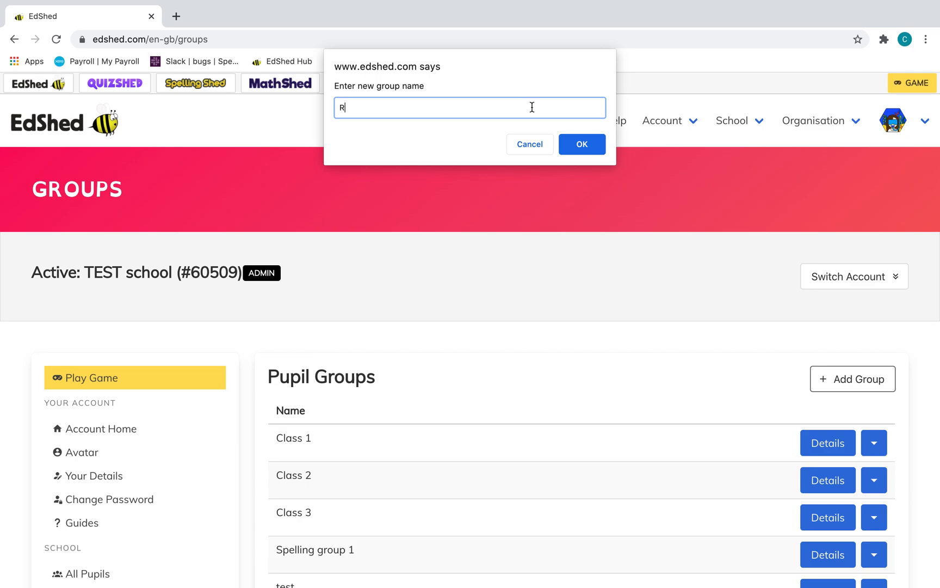
pyautogui.write('ed Gr')
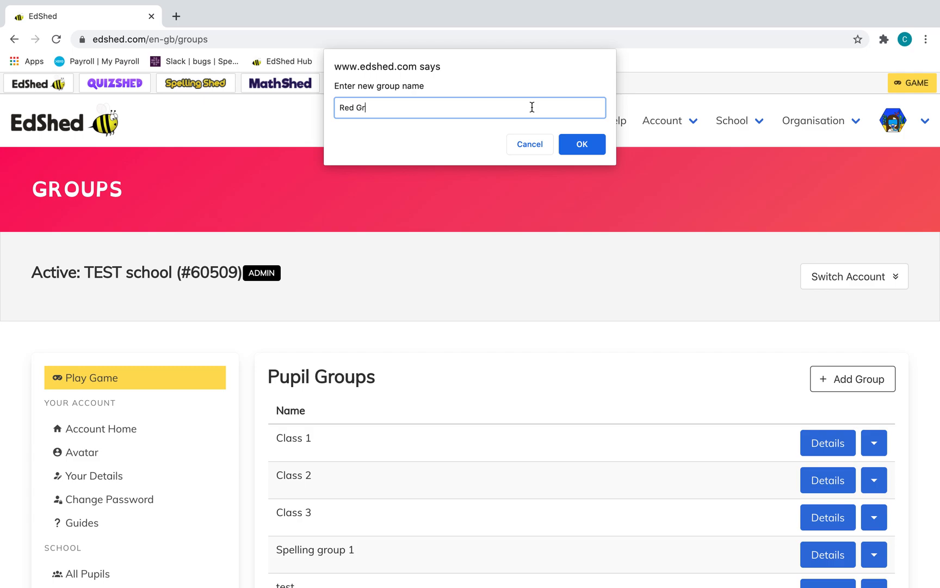
pyautogui.click(580, 144)
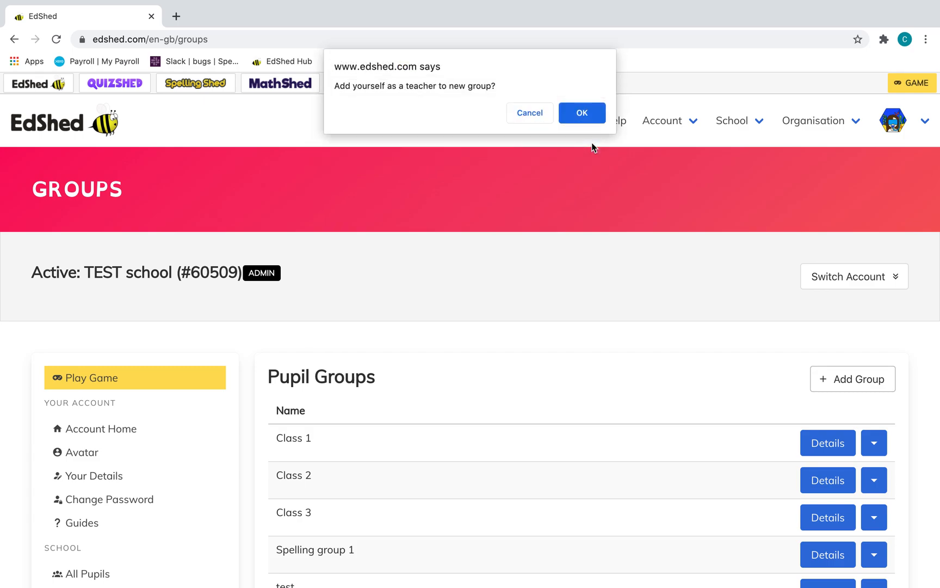
pyautogui.moveTo(582, 113)
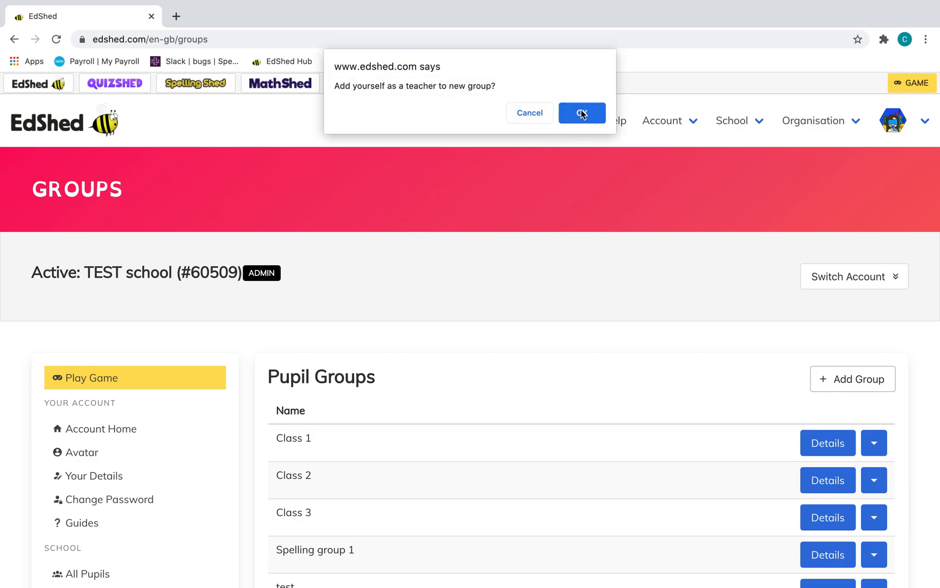
pyautogui.click(581, 114)
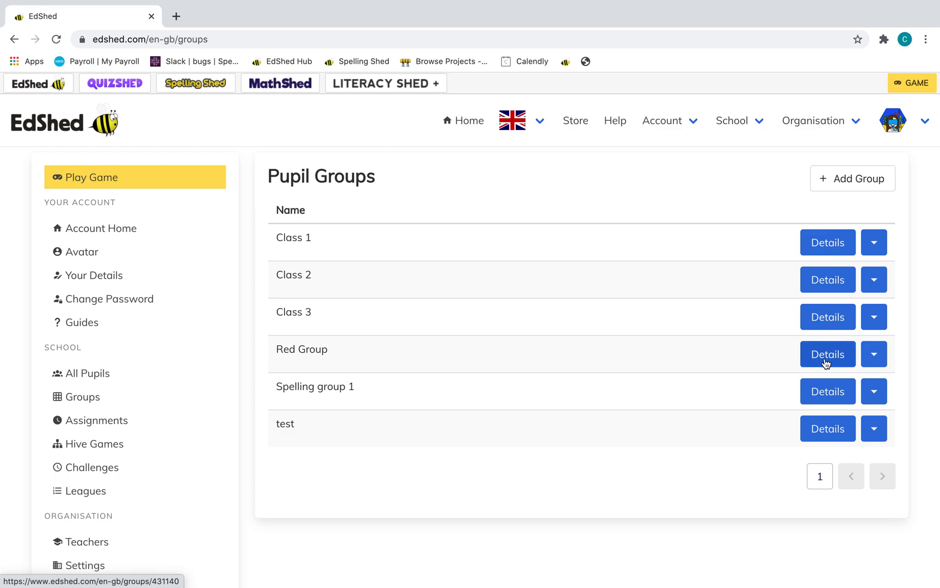
# View Red Group's details page, checking available teachers and the empty Pupils section.
pyautogui.click(826, 354)
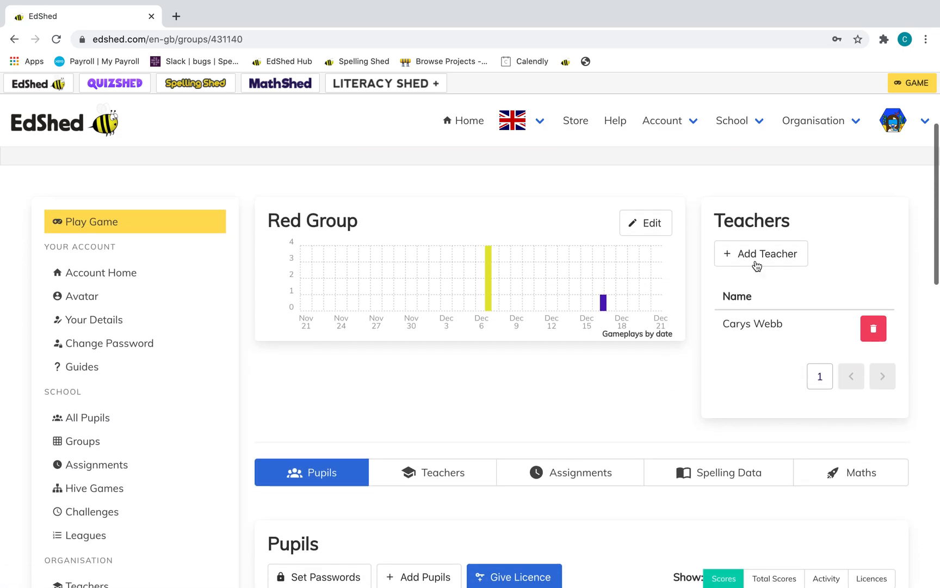
pyautogui.click(761, 254)
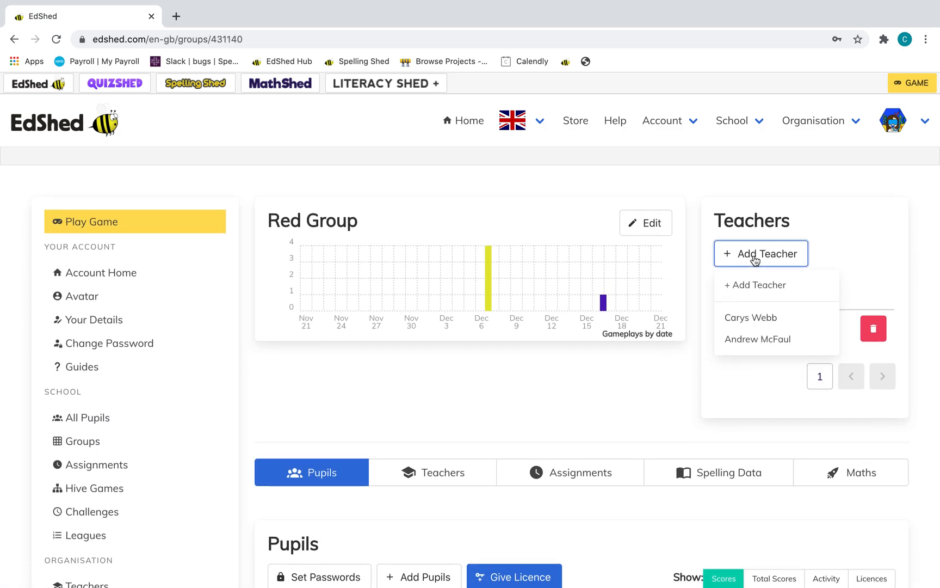
pyautogui.scroll(-3)
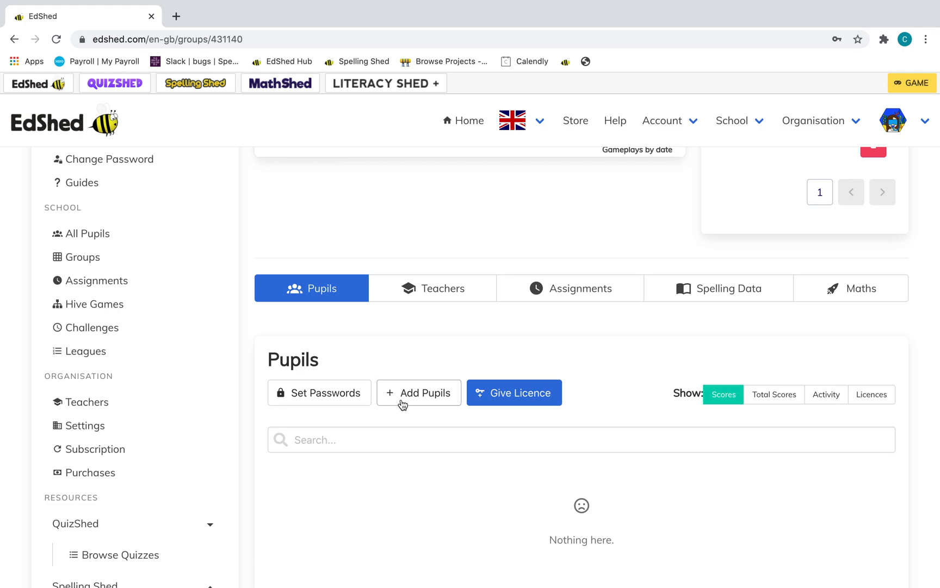
# Add the Class 2 and Class 3 pupils (Daisy Duck, Peppa Pig, Donald Duck, Mickey and Minnie Mouse) to Red Group.
pyautogui.click(419, 393)
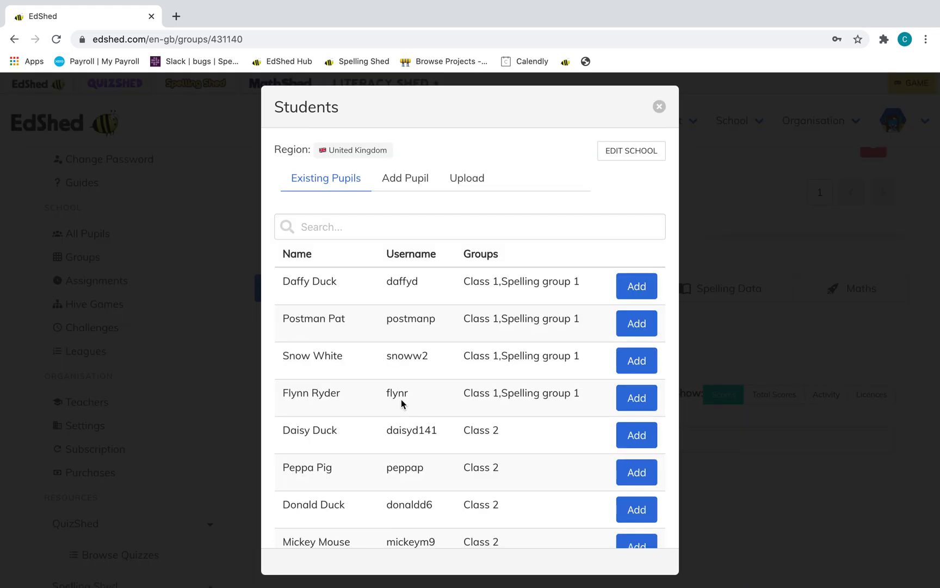
pyautogui.scroll(-3)
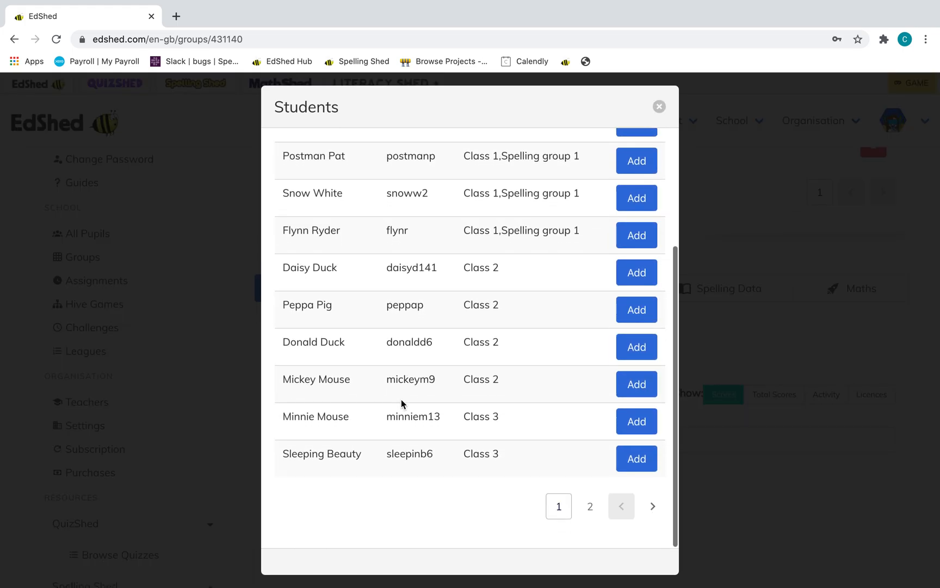
pyautogui.click(637, 272)
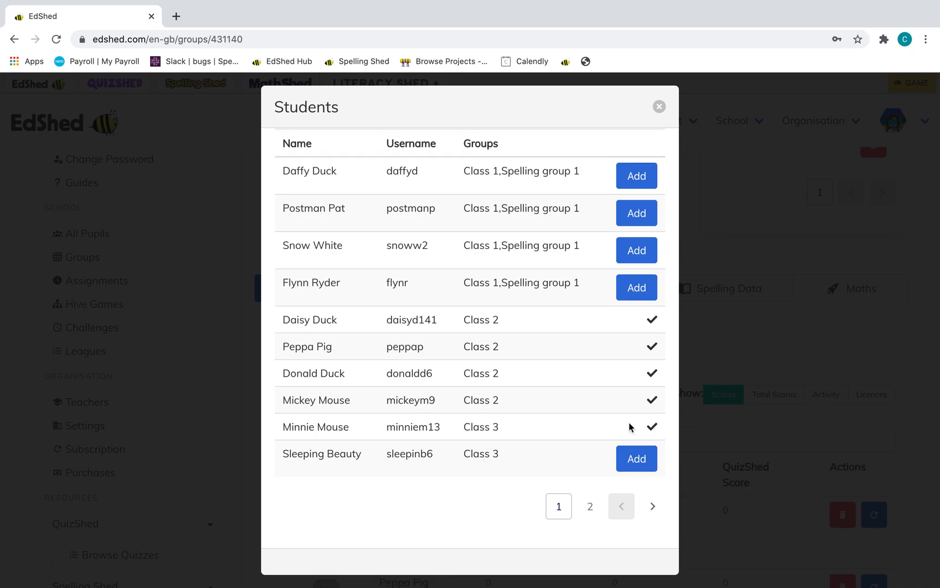
pyautogui.click(659, 107)
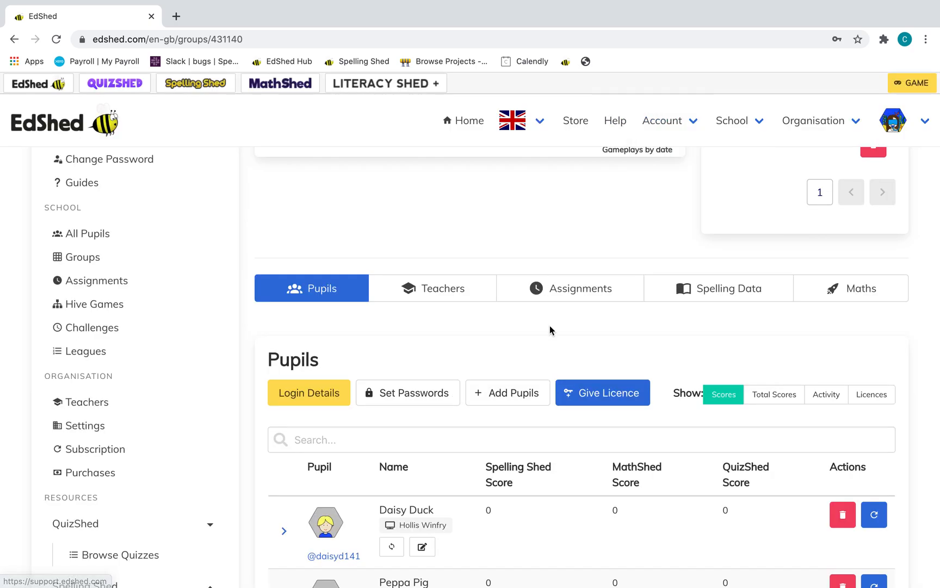
pyautogui.scroll(-3)
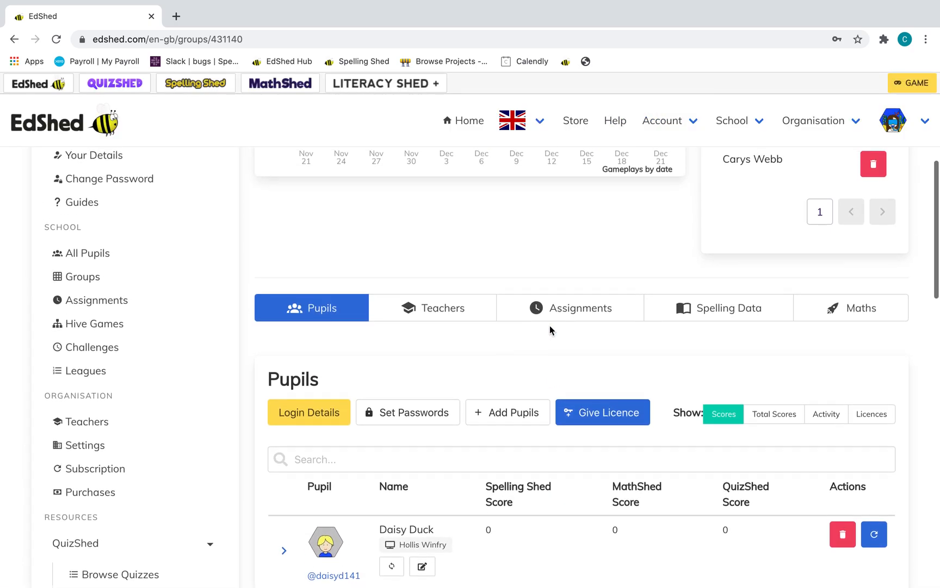
pyautogui.scroll(-3)
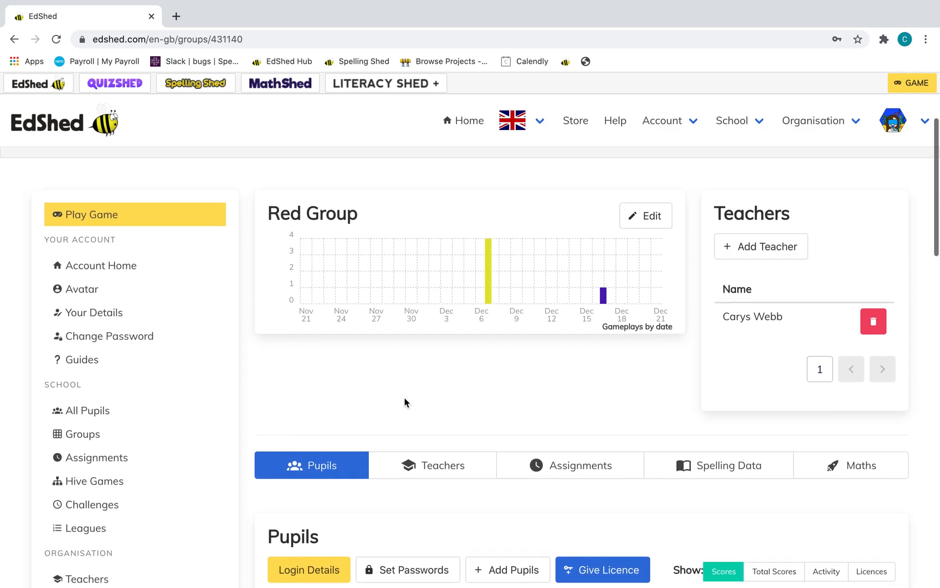
pyautogui.scroll(-3)
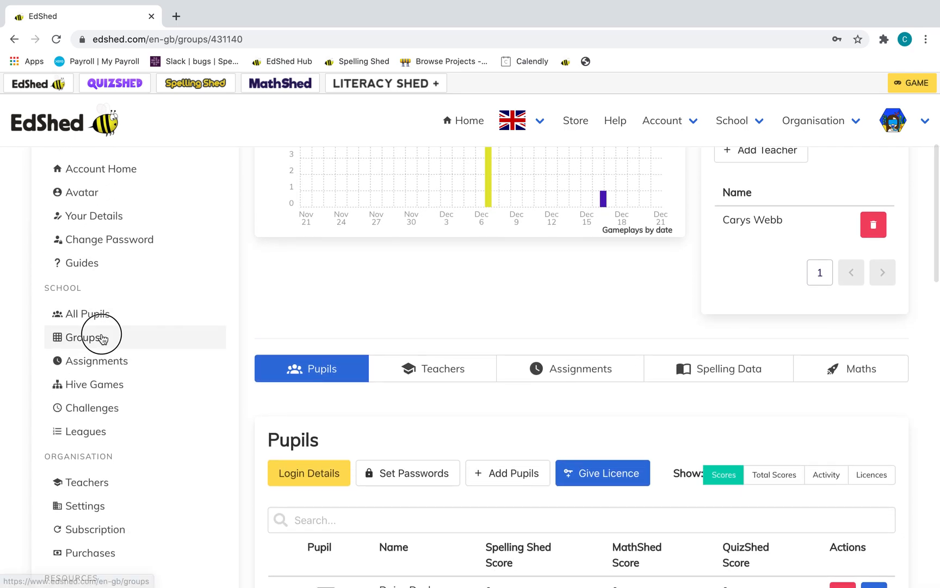
# Return to the Pupil Groups list and show Red Group's rename, empty and delete options.
pyautogui.click(82, 337)
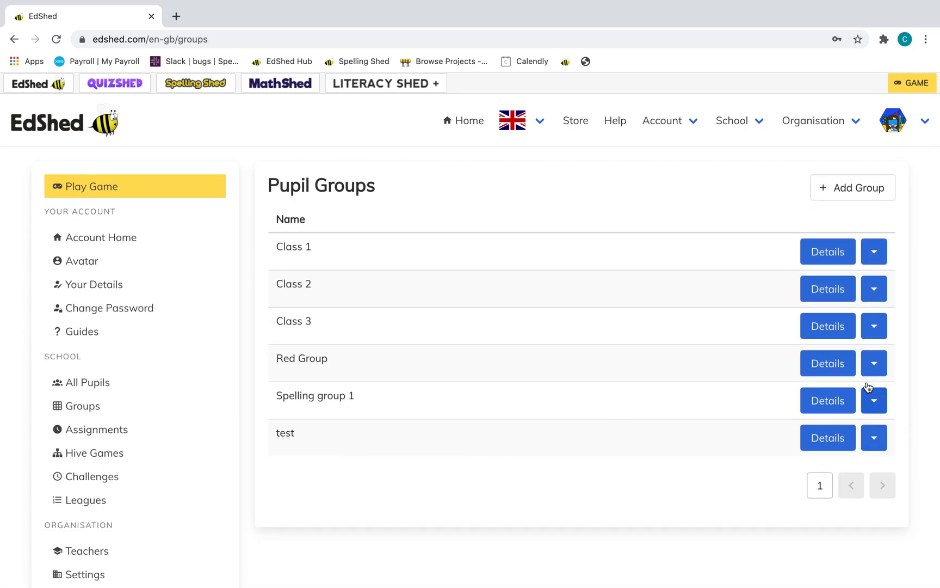
pyautogui.click(873, 362)
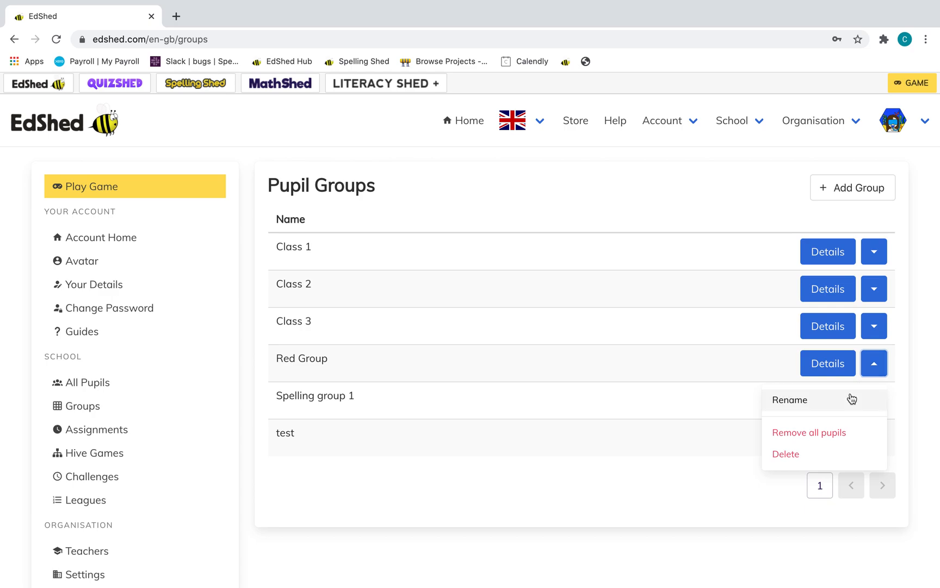